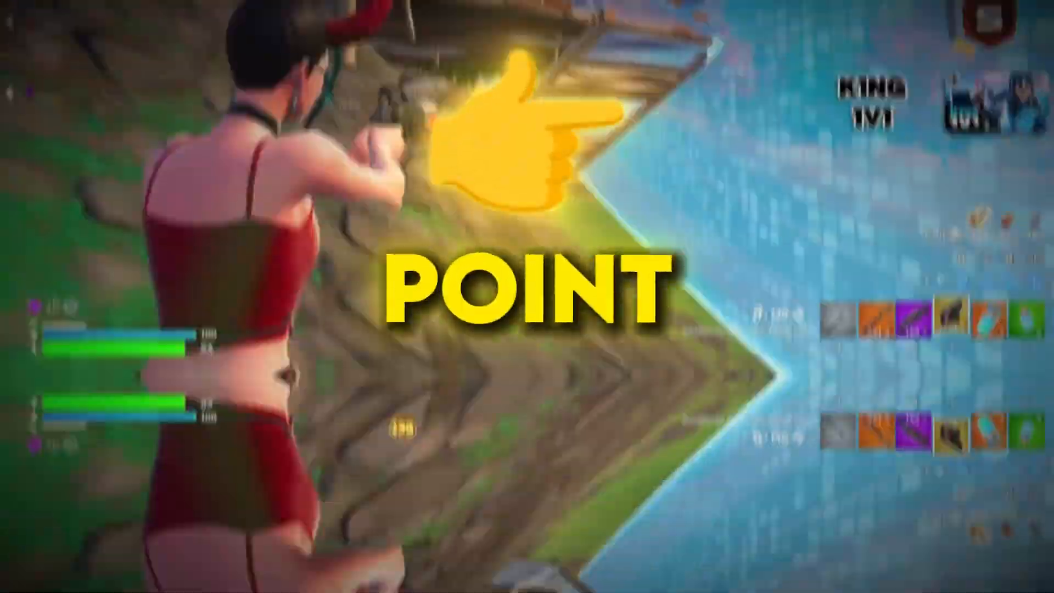
# - Search 'create a restore point' and open the System Protection settings
pyautogui.click(431, 580)
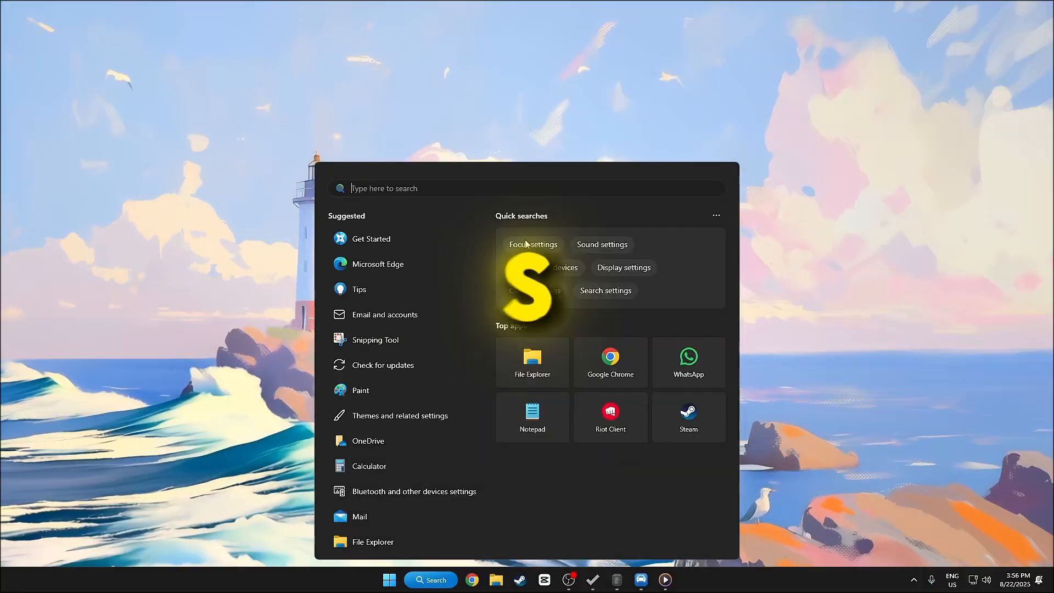
pyautogui.write('create a restore point')
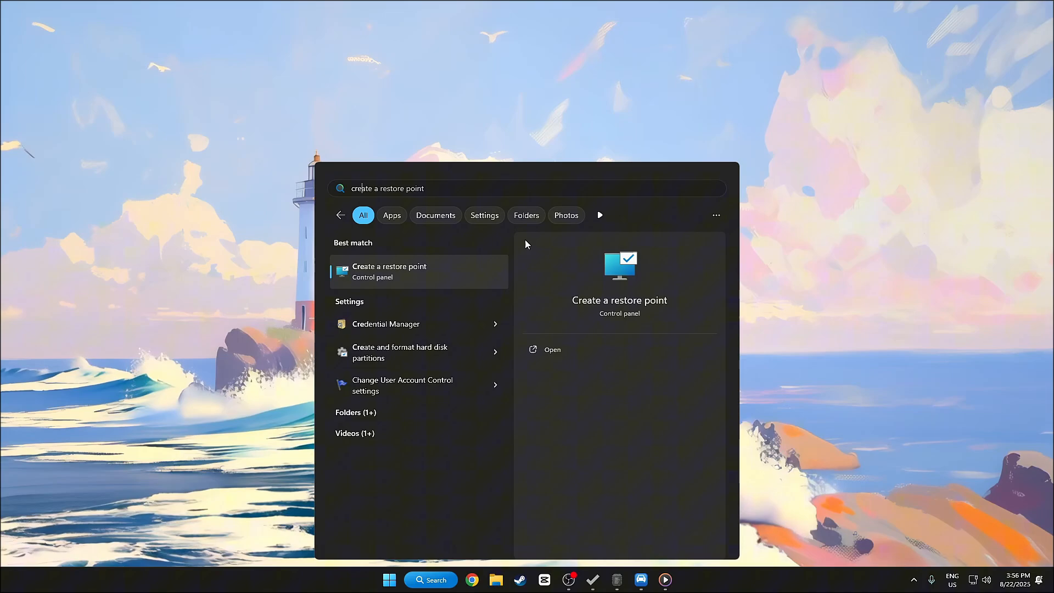
pyautogui.click(552, 350)
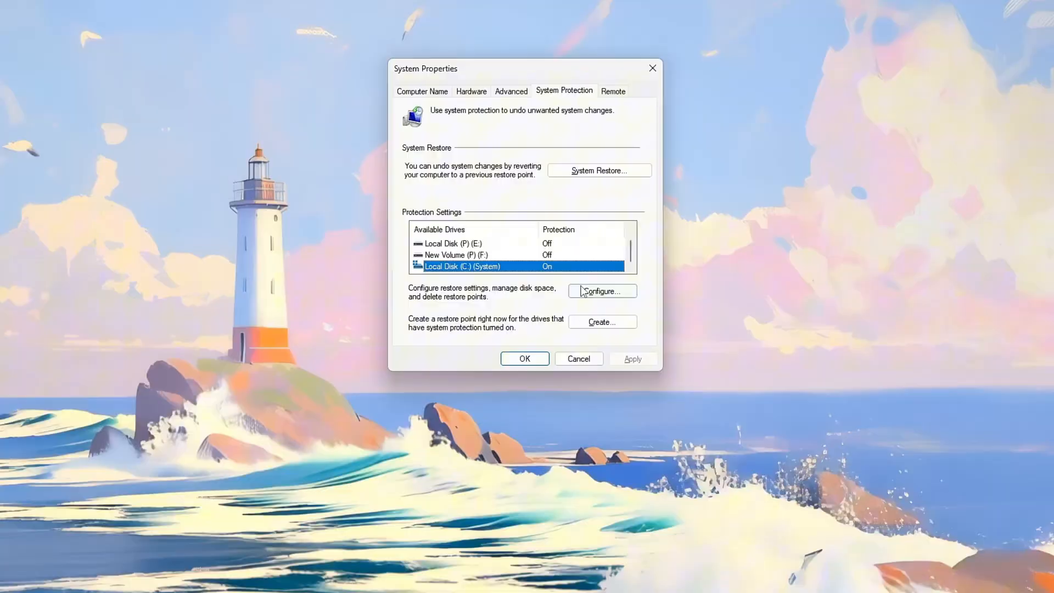
# - Create a restore point for drive C described as 'Before optimizaiton'
pyautogui.click(602, 291)
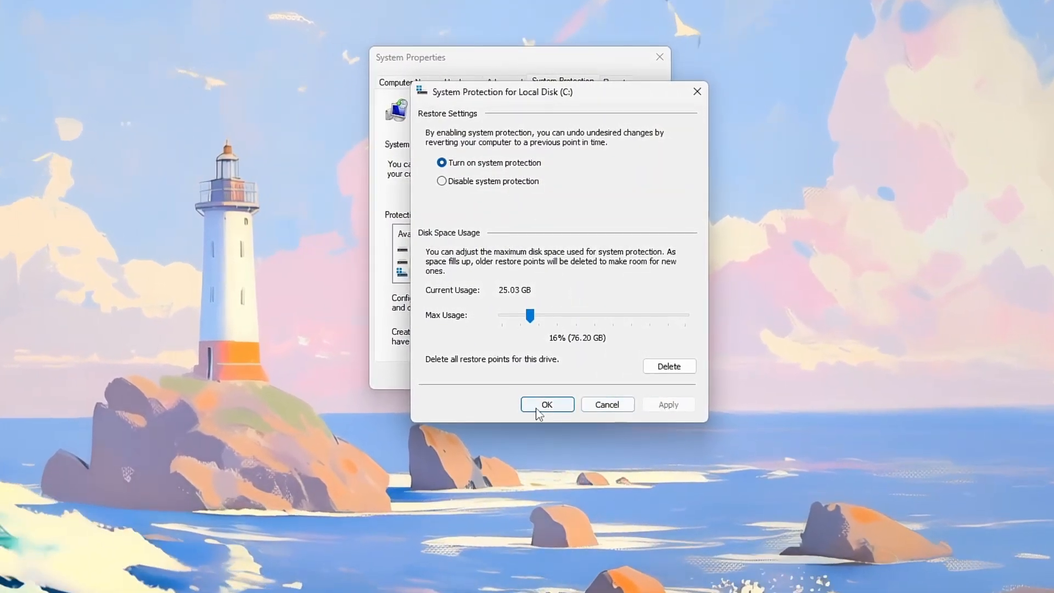
pyautogui.click(547, 404)
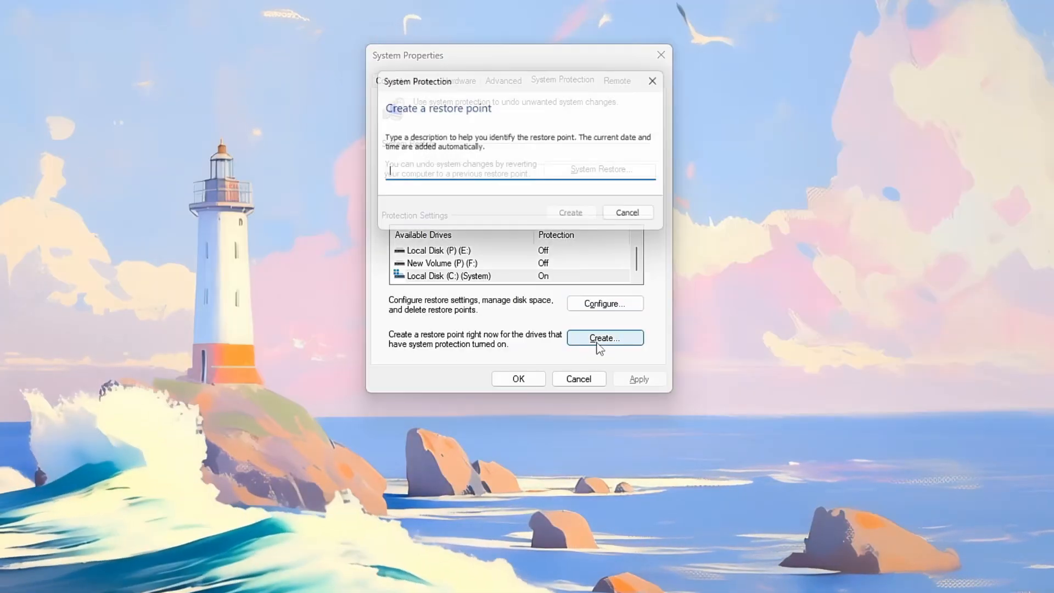
pyautogui.write('Before')
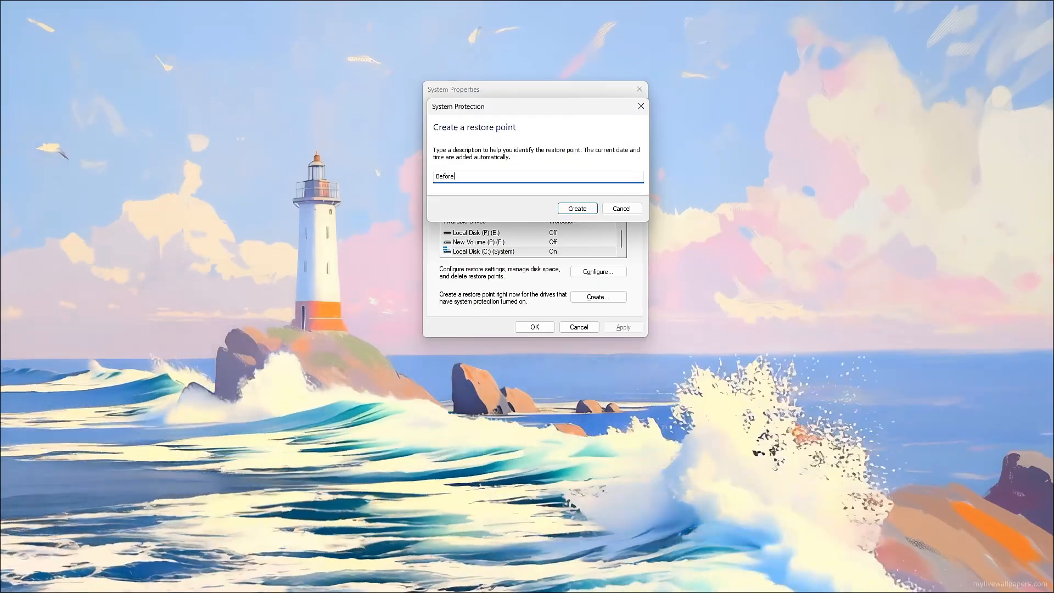
pyautogui.write('optimizaiton')
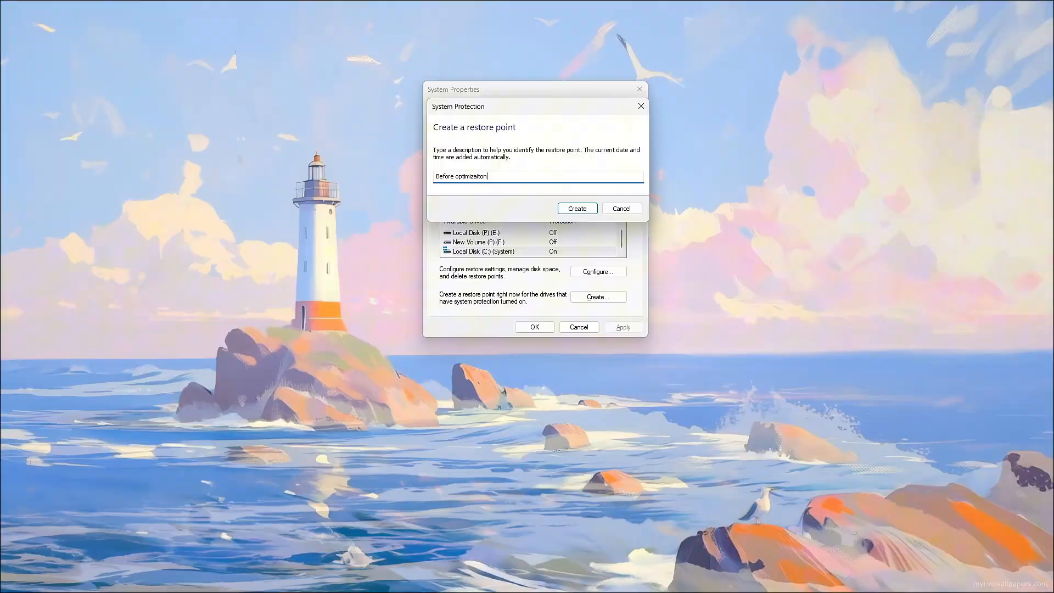
pyautogui.click(576, 208)
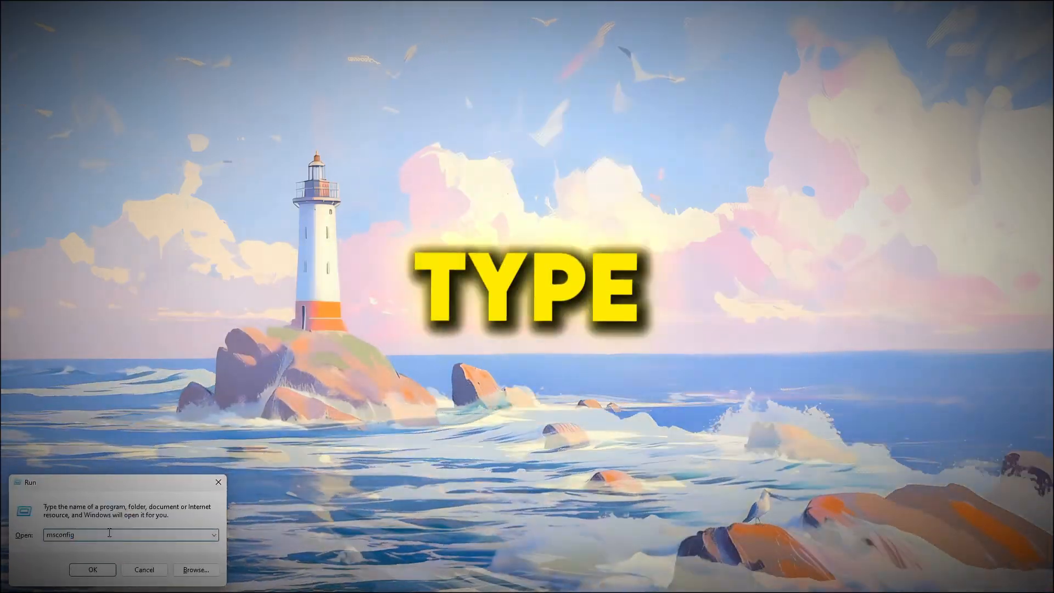
# - Launch msconfig, reach Startup apps in Task Manager and disable Microsoft 365 Copilot at startup
pyautogui.click(92, 570)
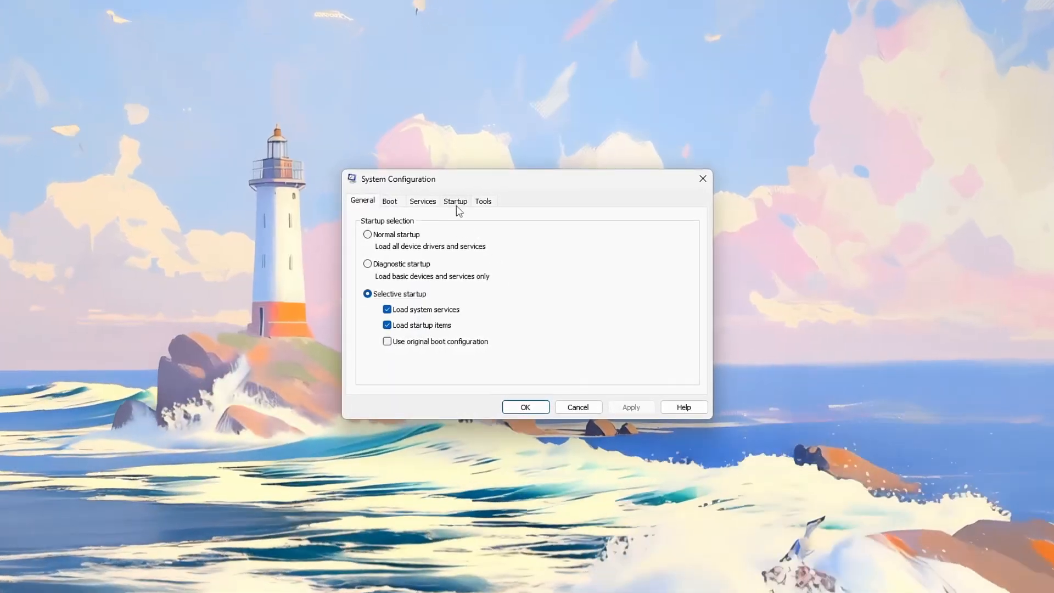
pyautogui.click(455, 201)
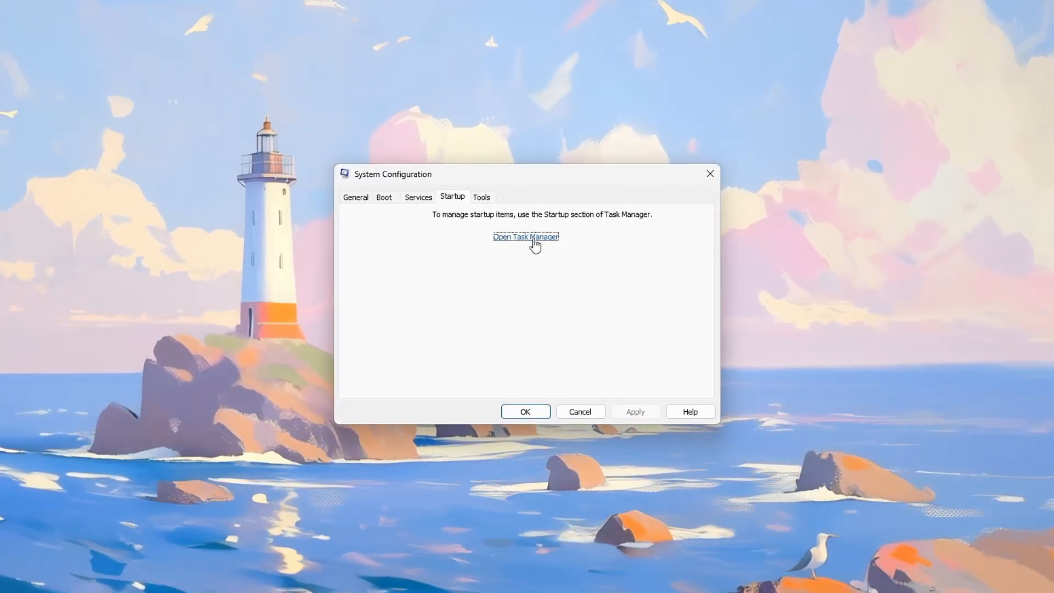
pyautogui.click(526, 237)
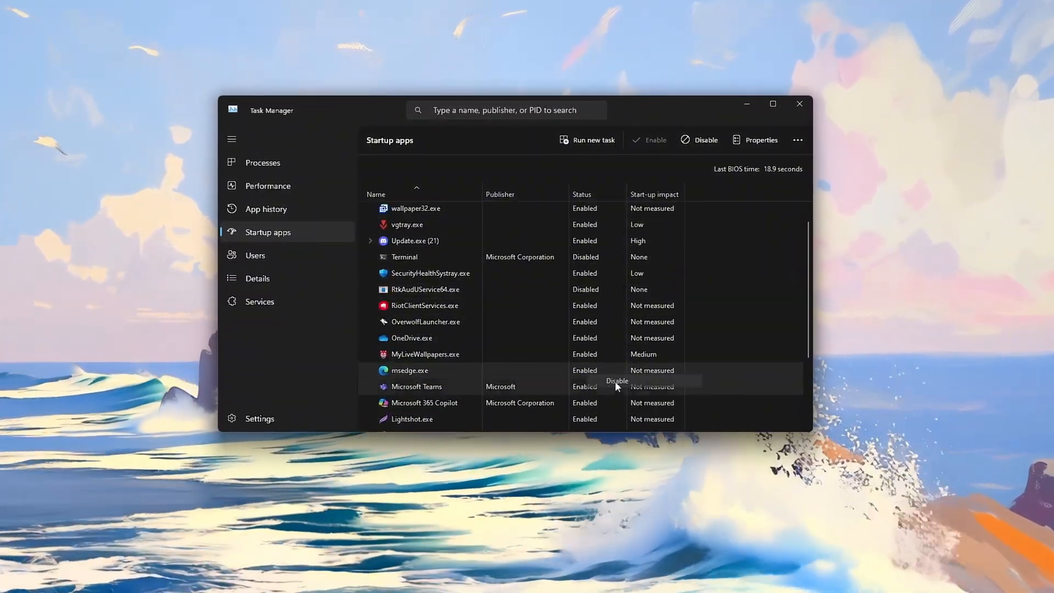
pyautogui.rightClick(423, 411)
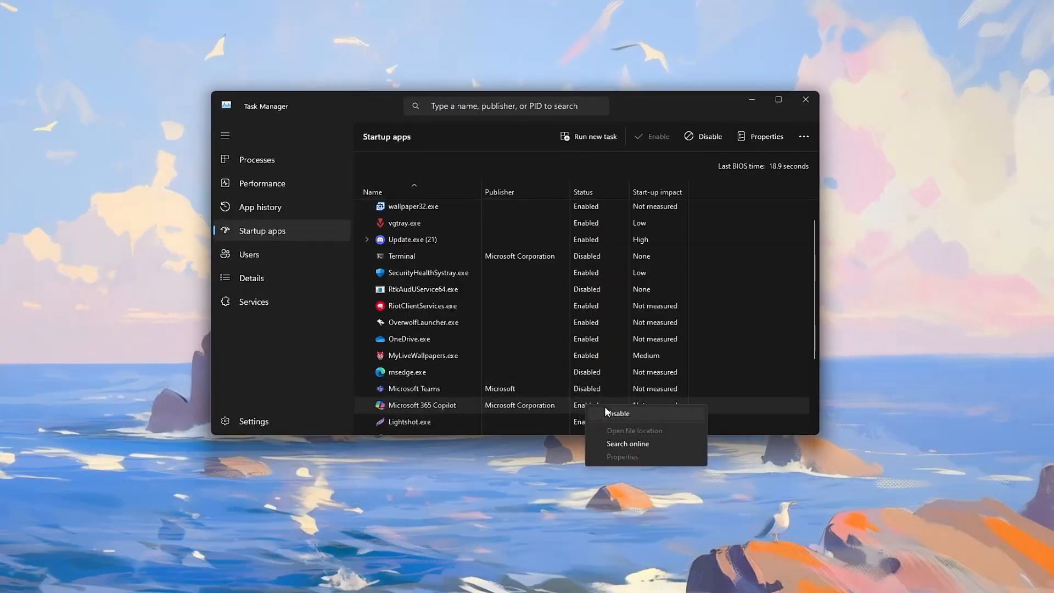
pyautogui.click(618, 413)
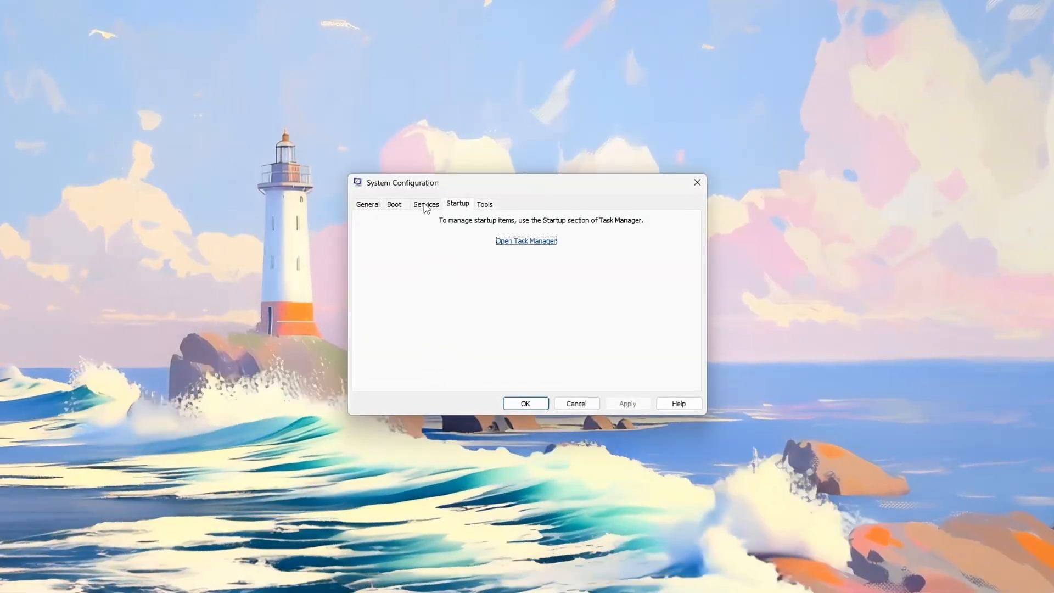
# - Hide all Microsoft services in the Services list and confirm with OK
pyautogui.click(425, 204)
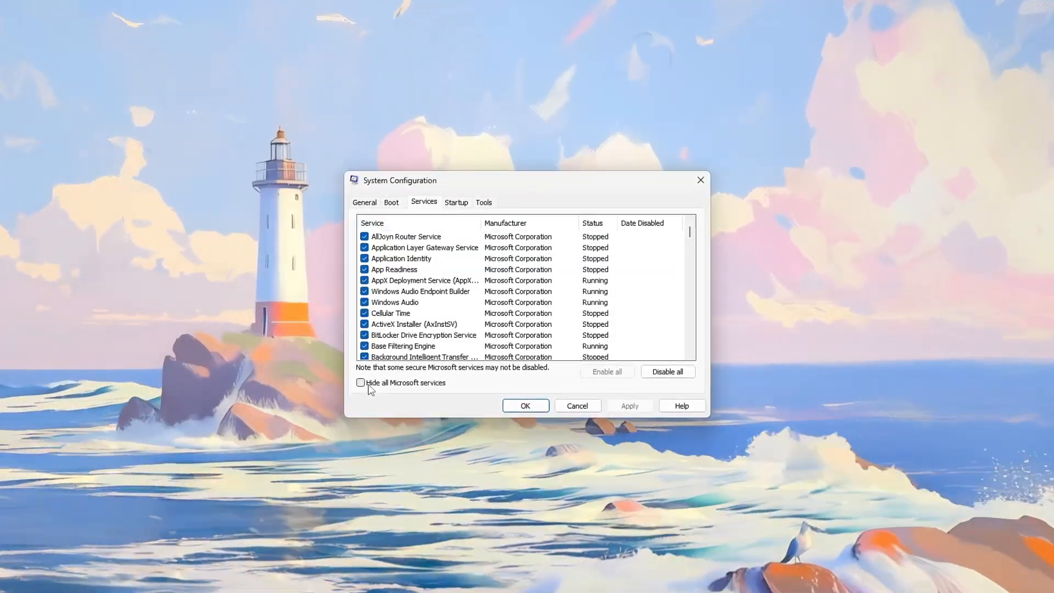
pyautogui.click(360, 383)
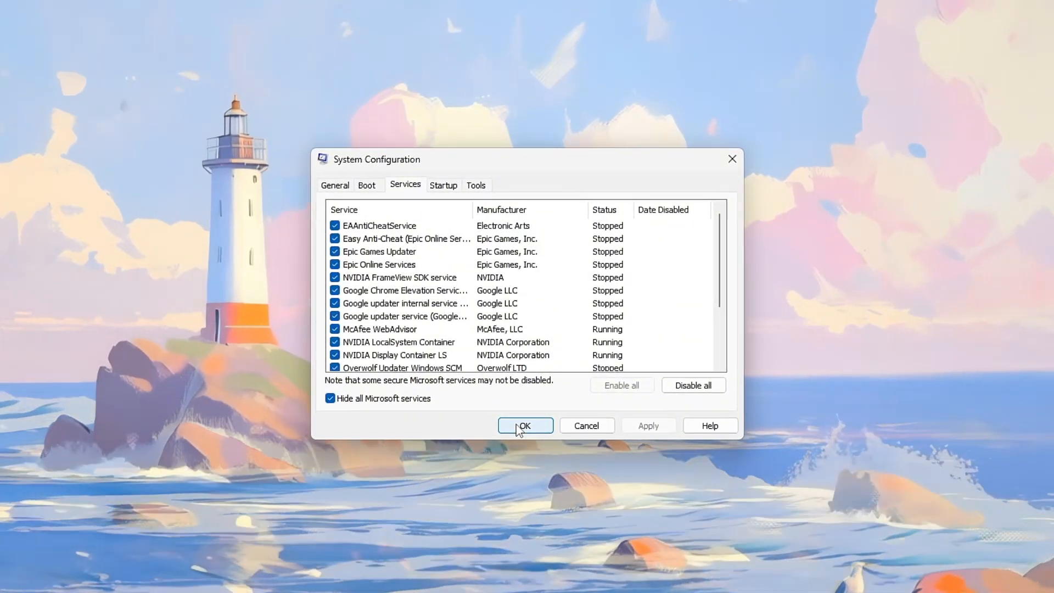
pyautogui.click(525, 426)
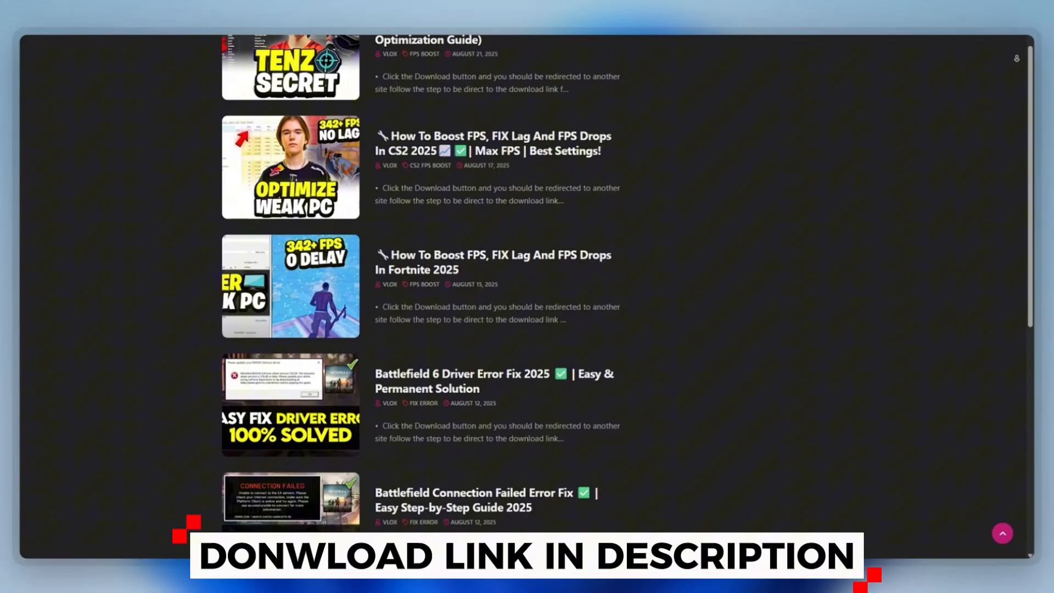
pyautogui.scroll(-3)
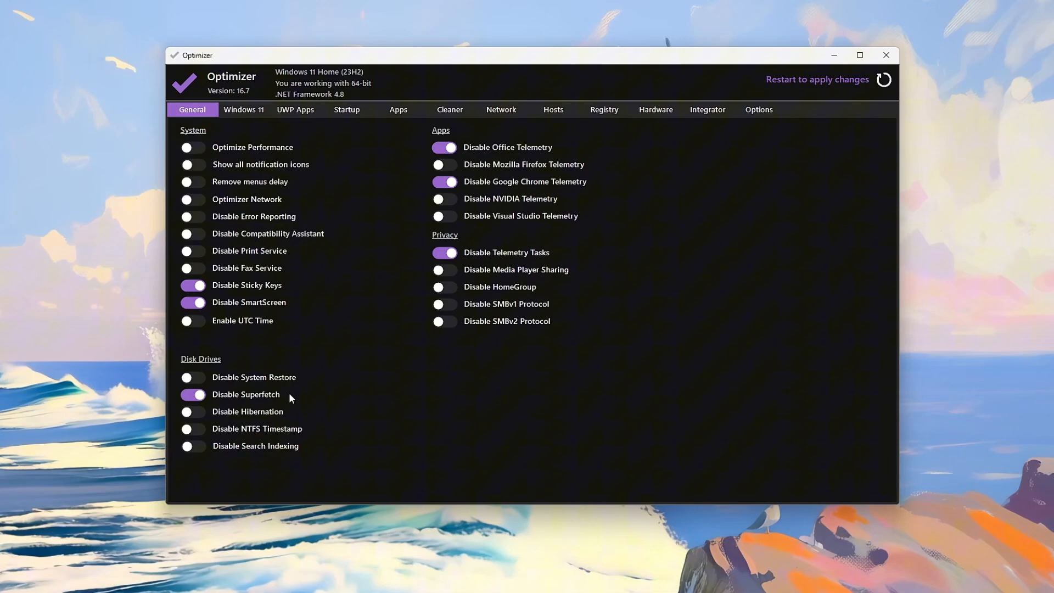
pyautogui.moveTo(243, 395)
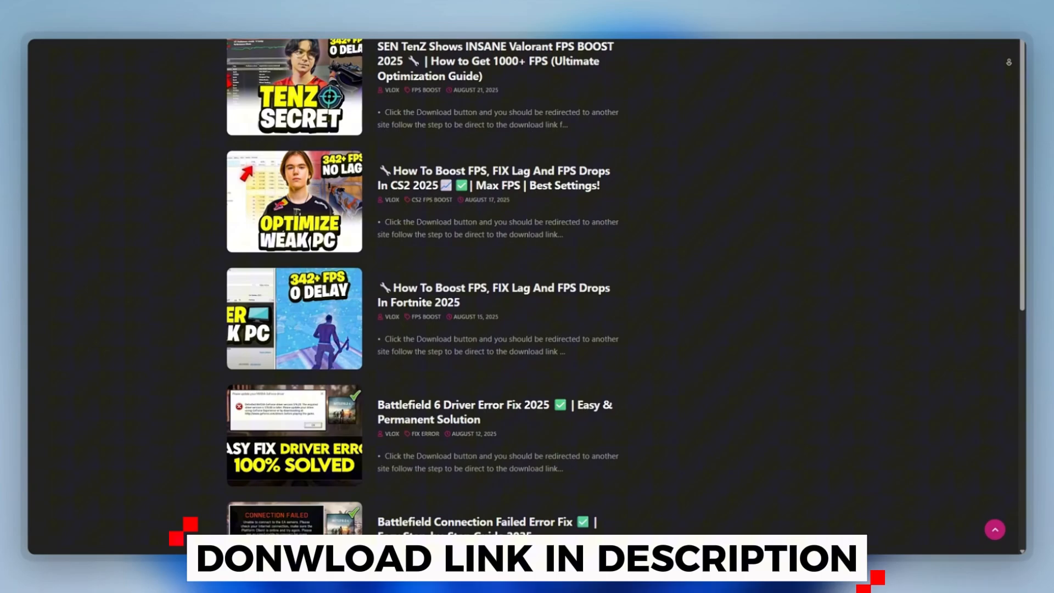
pyautogui.scroll(-3)
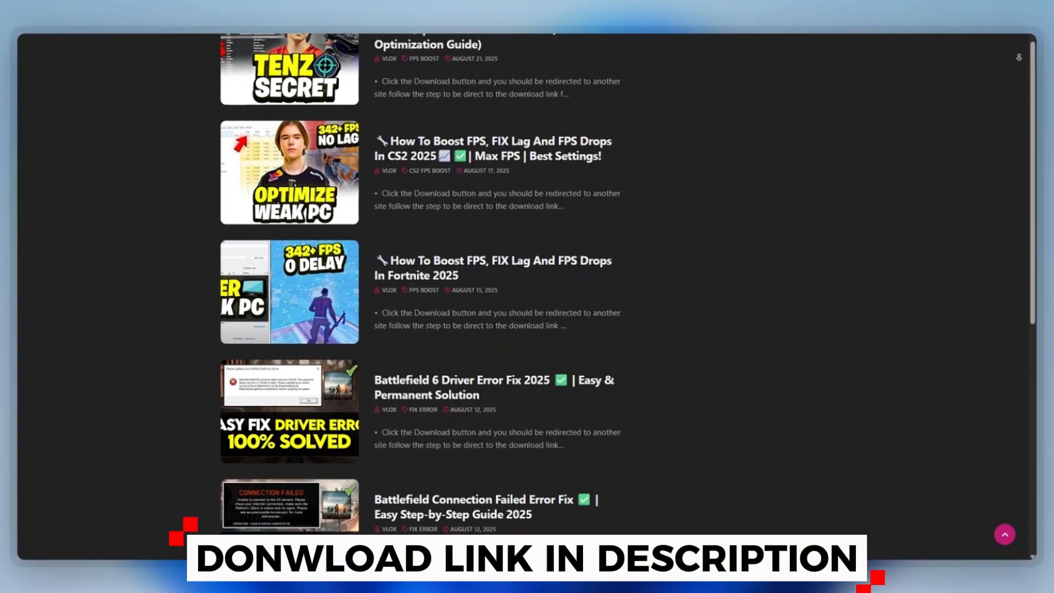
pyautogui.scroll(-3)
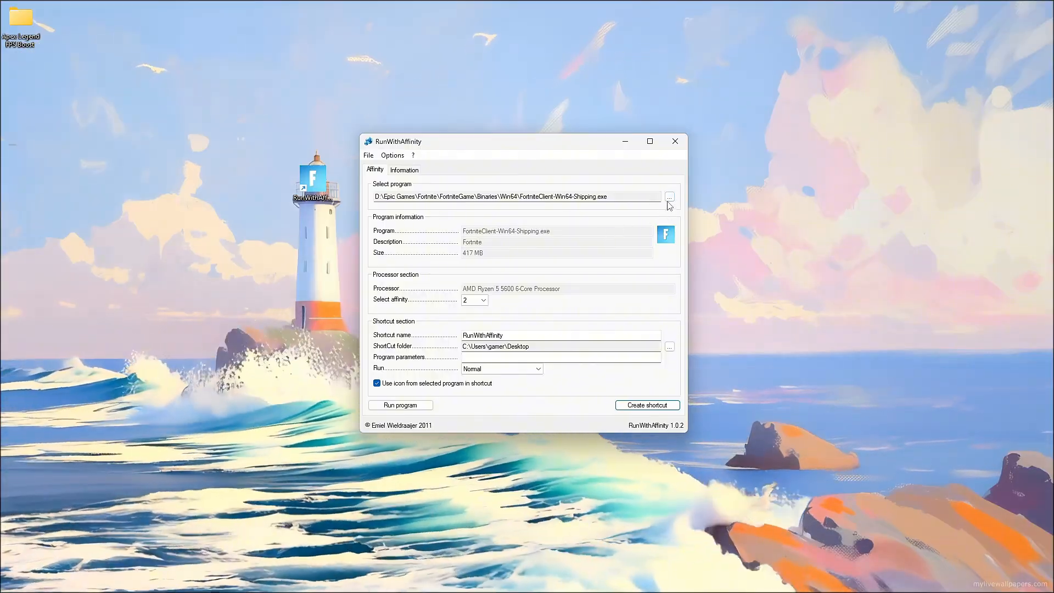
# - Pick FortniteClient-Win64-Shipping.exe and bring up the new desktop shortcut's options
pyautogui.click(669, 197)
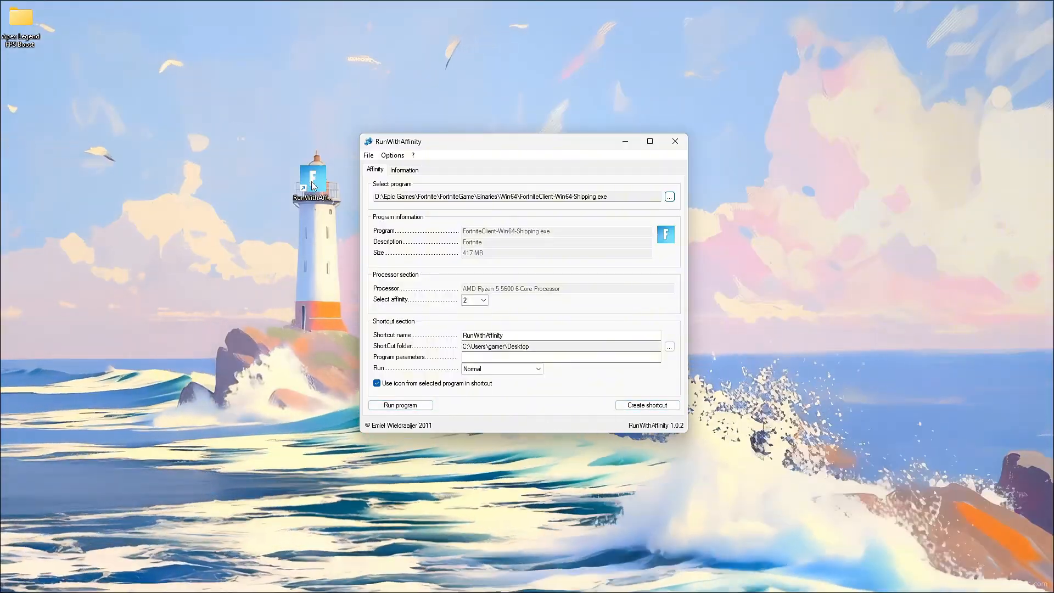
pyautogui.rightClick(313, 180)
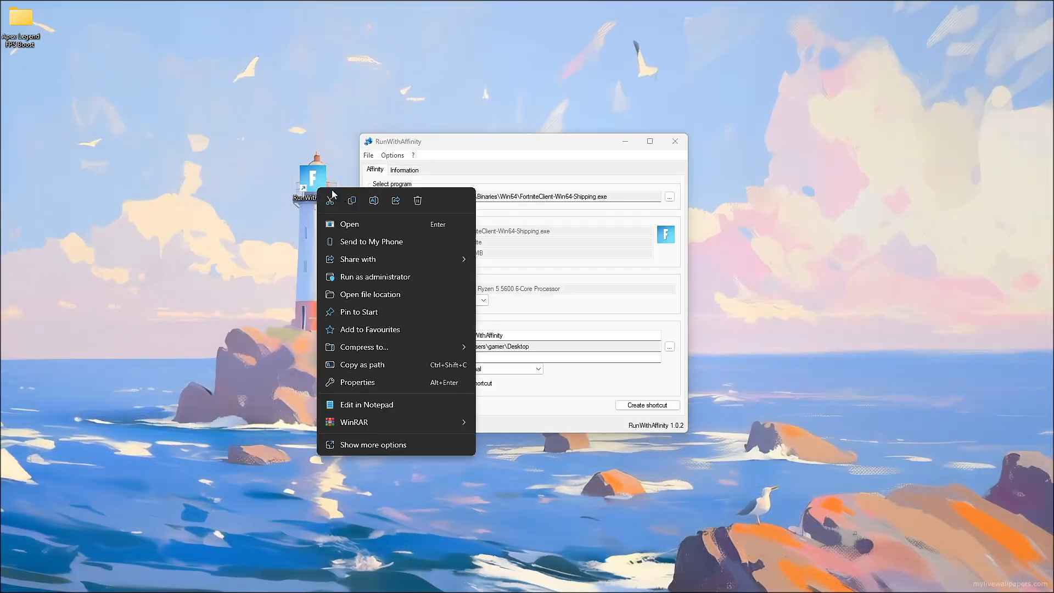
pyautogui.moveTo(343, 224)
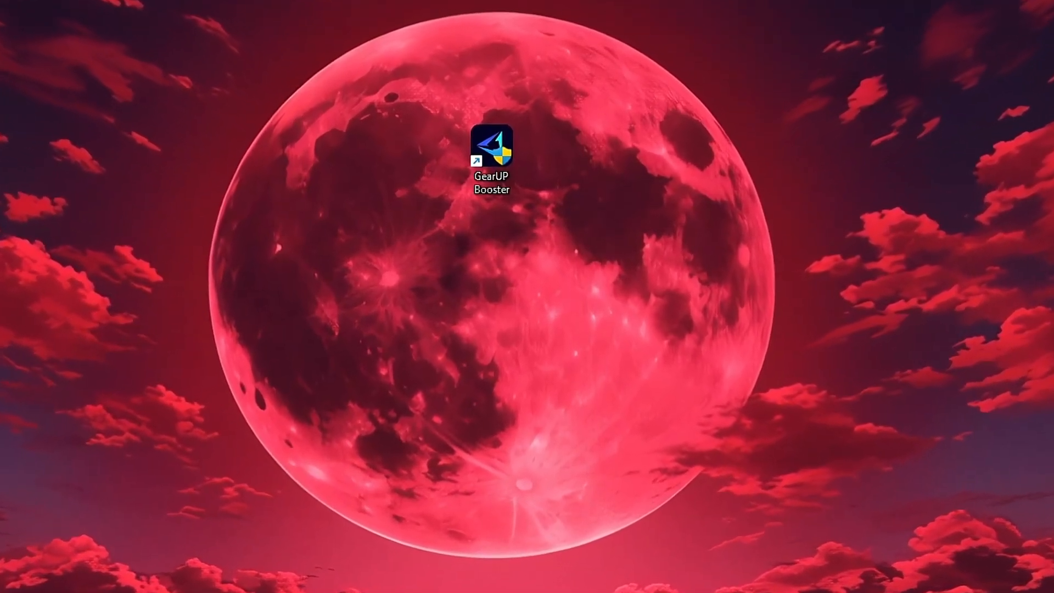
# - Launch GearUP Booster, view the Home library and start boosting Fortnite
pyautogui.doubleClick(492, 144)
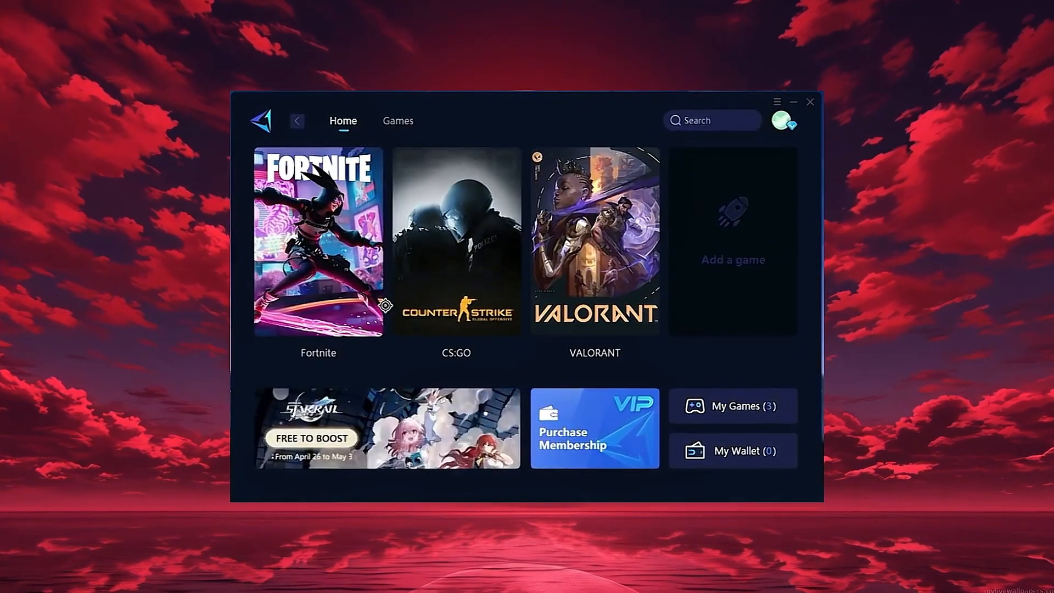
pyautogui.click(782, 121)
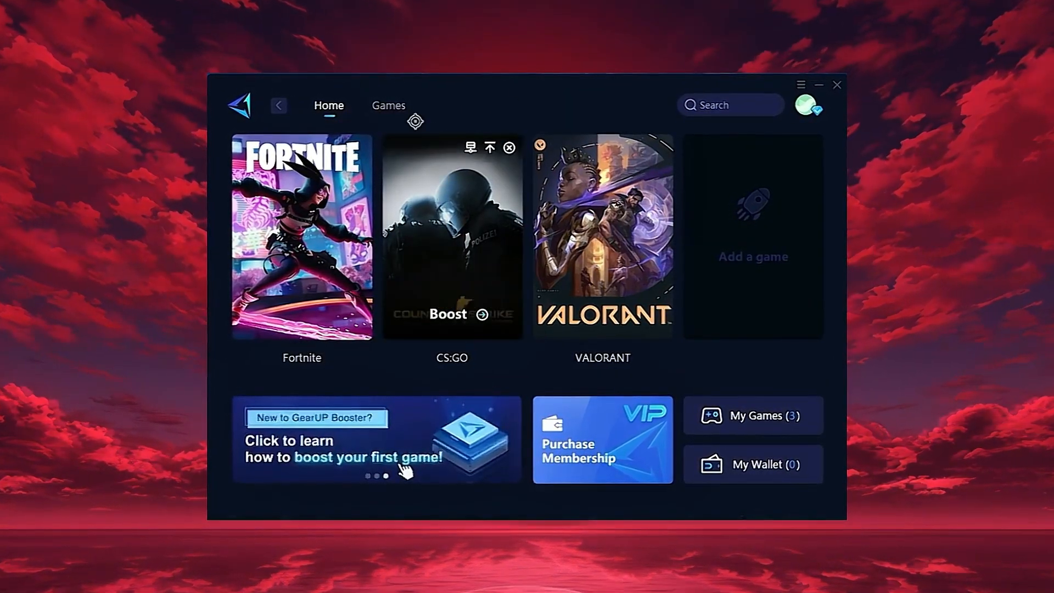
pyautogui.click(388, 105)
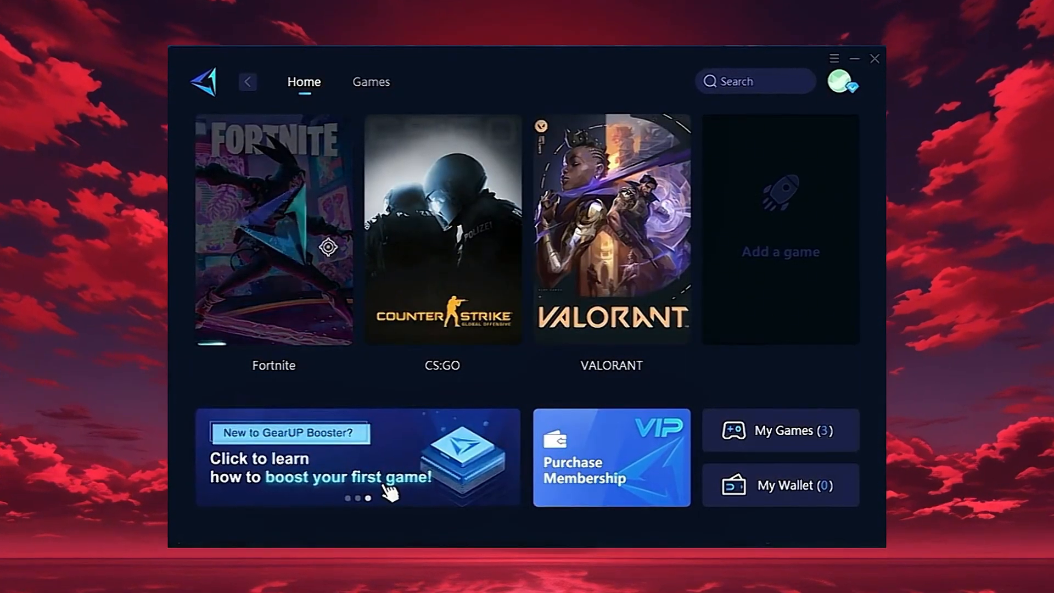
pyautogui.click(273, 228)
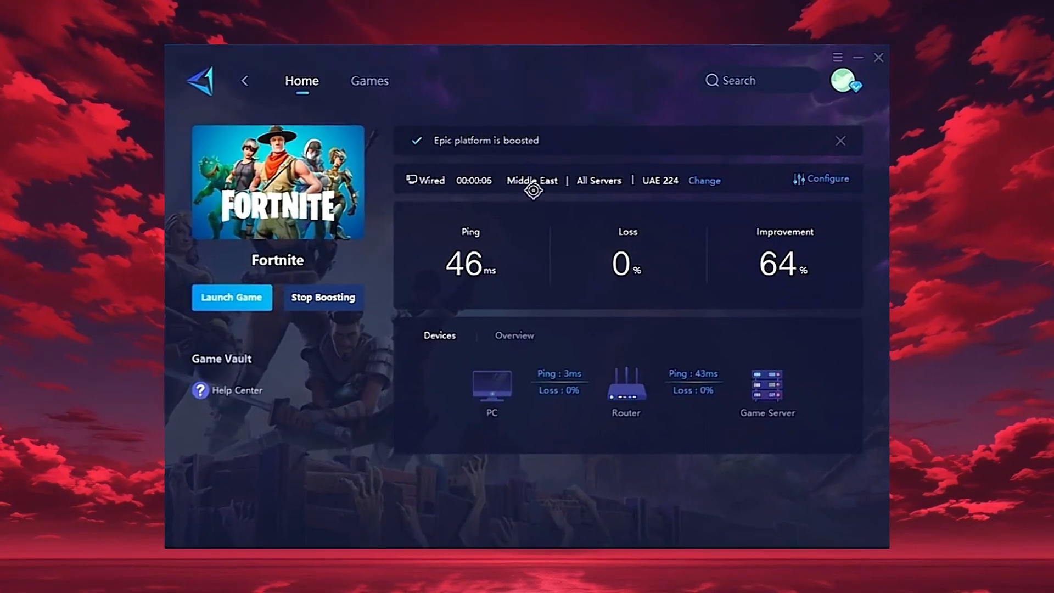
# - Review the region and node choices, keeping Middle East selected for Fortnite
pyautogui.click(822, 179)
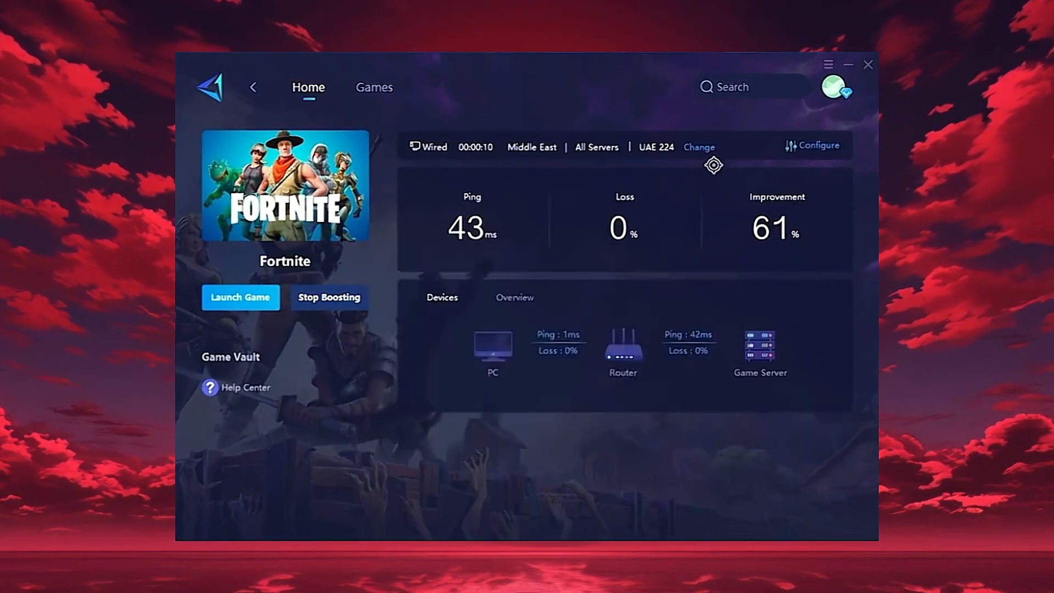
pyautogui.click(698, 147)
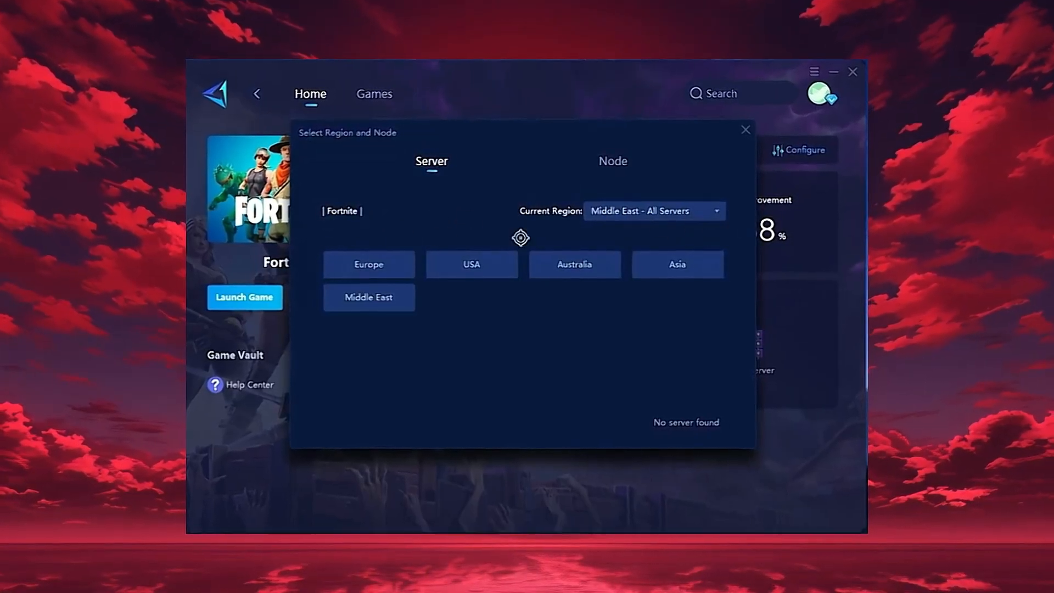
pyautogui.click(652, 211)
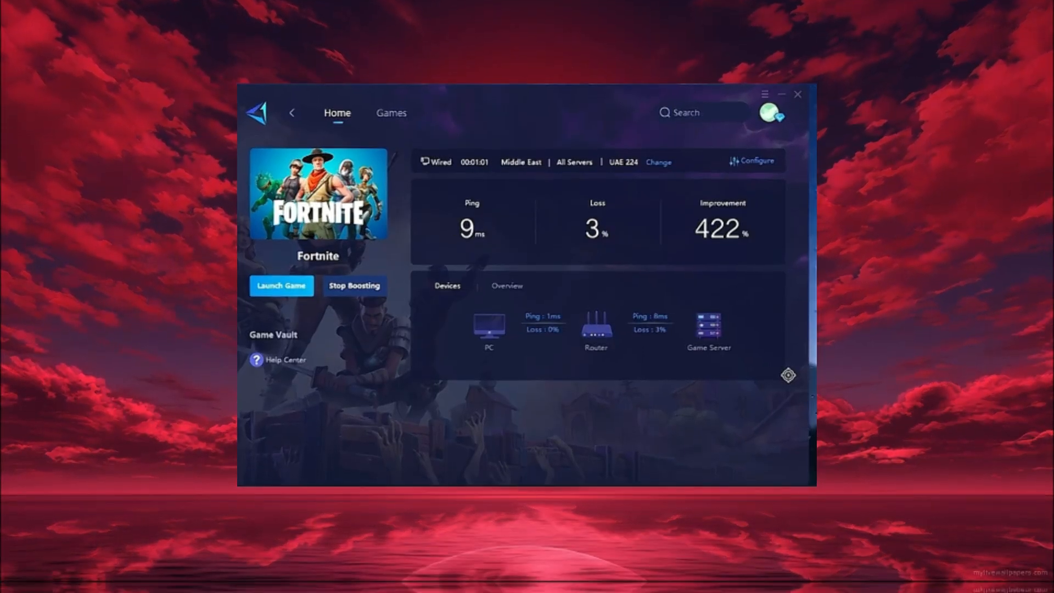
pyautogui.click(281, 286)
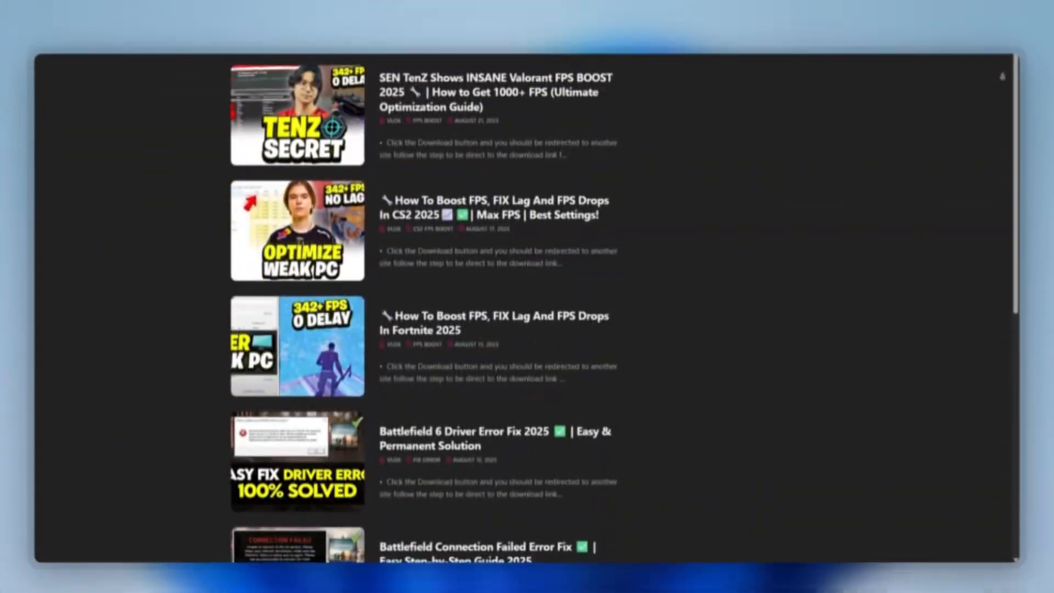
# - Scroll through the download site's list of FPS boost and fix guides
pyautogui.scroll(-3)
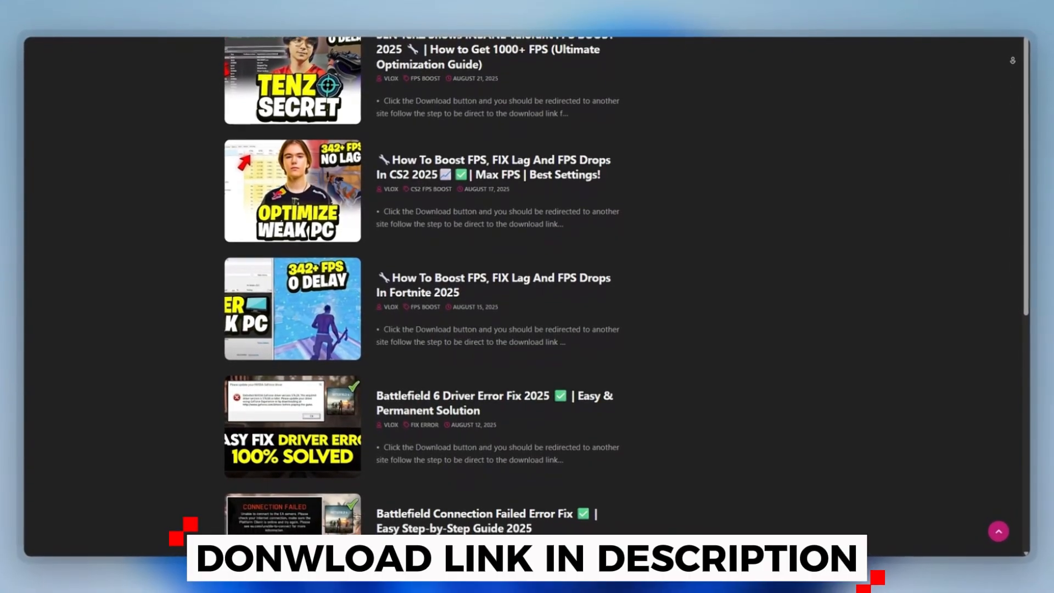
pyautogui.scroll(-3)
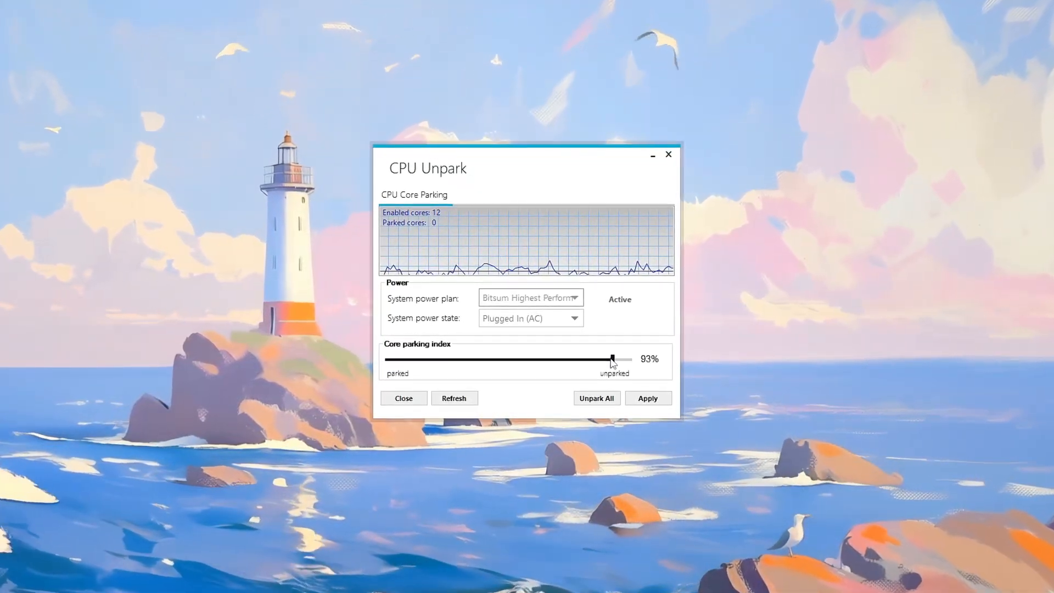
# - Unpark all 12 CPU cores and dismiss the changes-applied confirmation
pyautogui.click(596, 397)
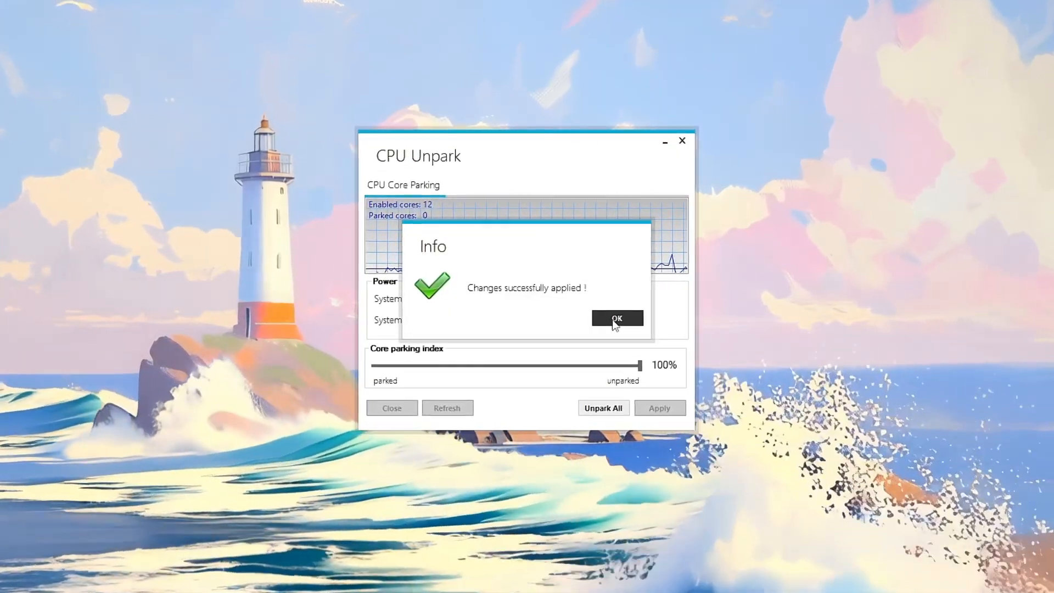
pyautogui.click(617, 318)
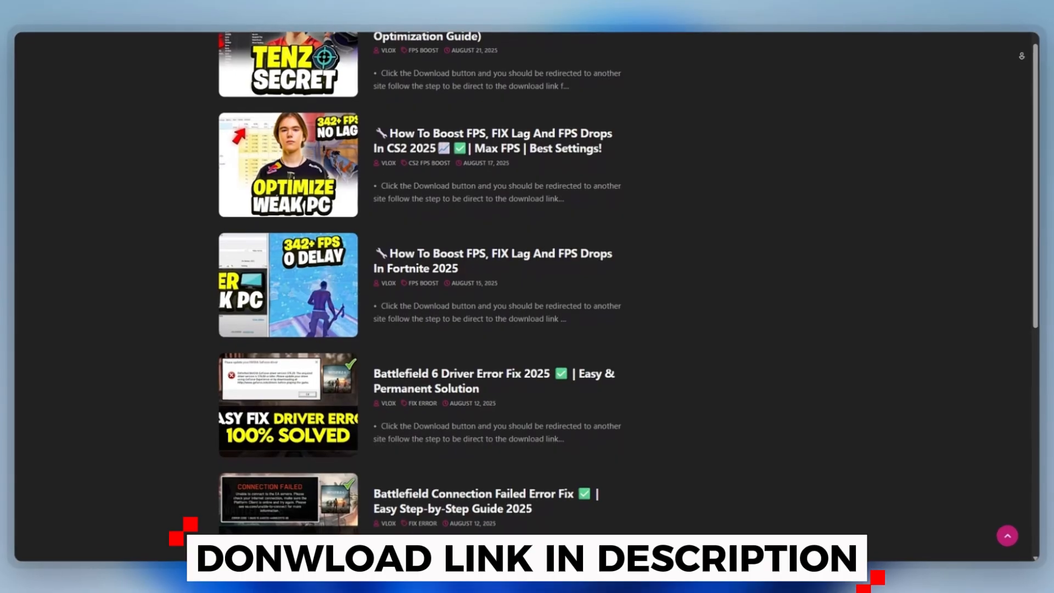
pyautogui.scroll(-3)
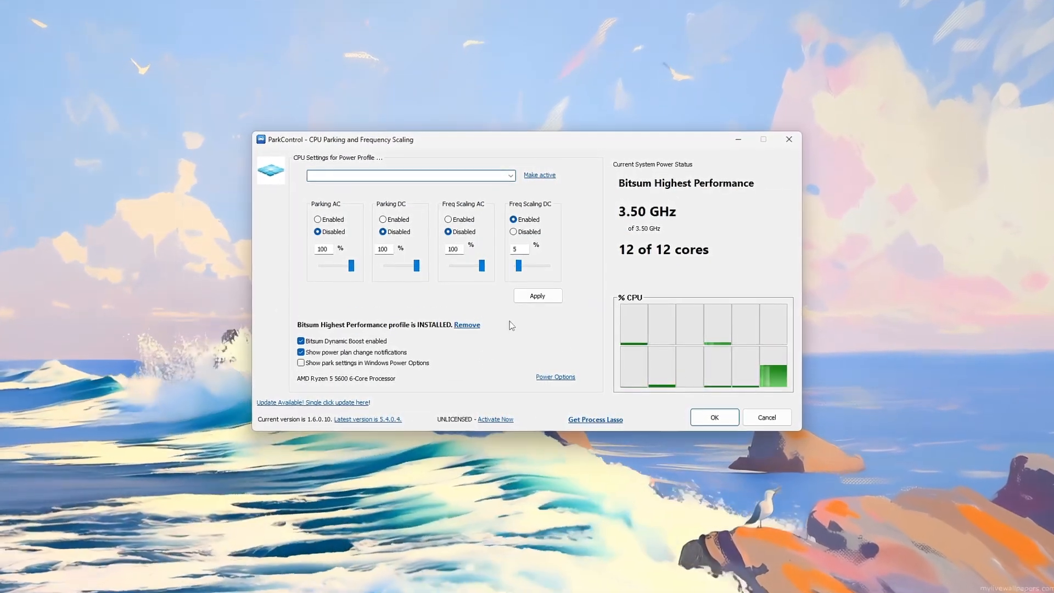
# - Activate the High performance profile, disable Freq Scaling DC and apply
pyautogui.click(509, 176)
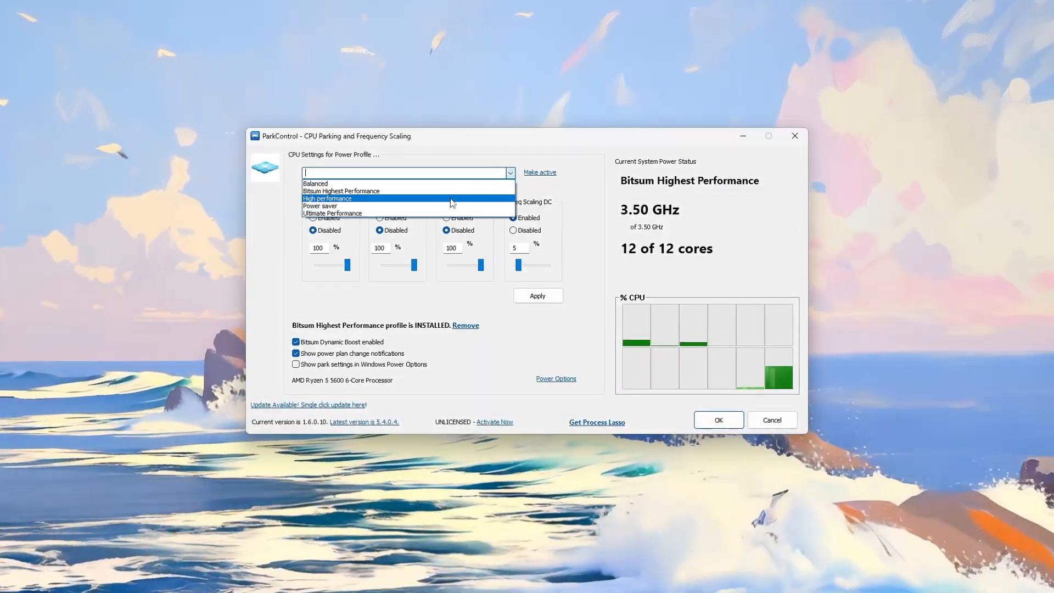
pyautogui.click(328, 198)
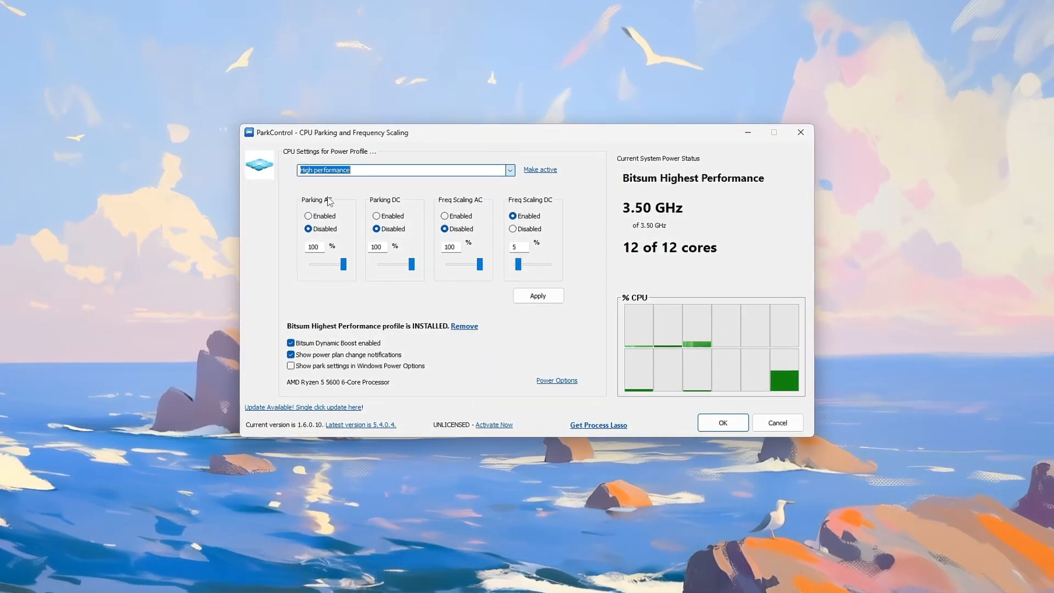
pyautogui.click(540, 169)
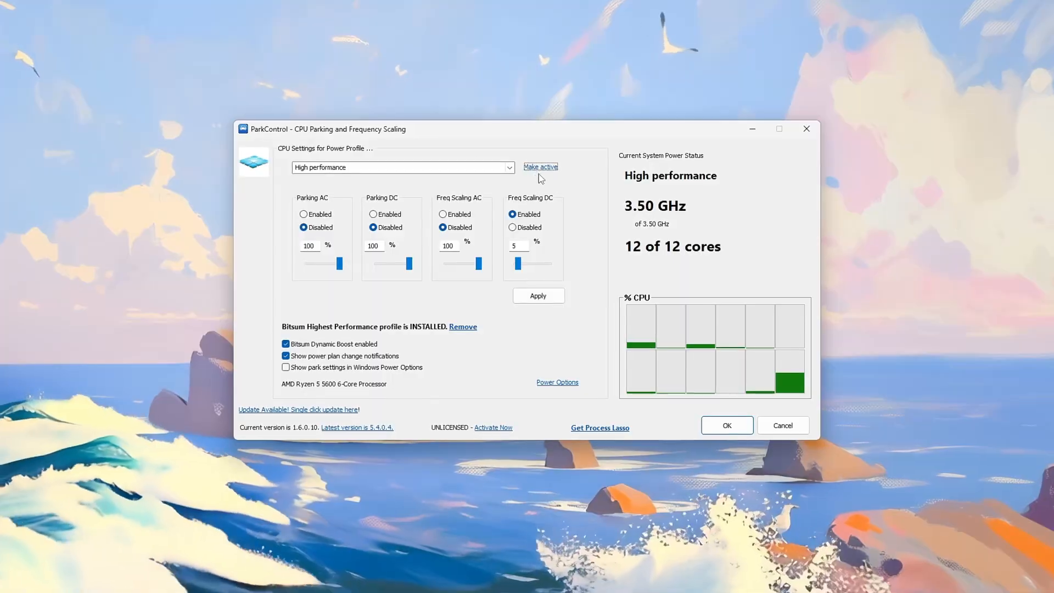
pyautogui.click(541, 166)
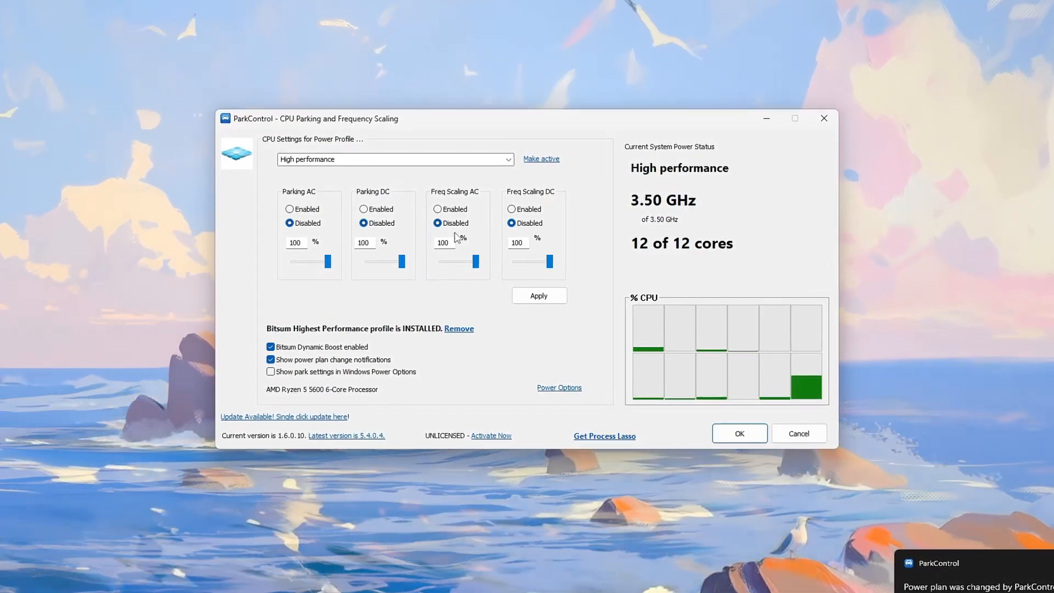
pyautogui.click(538, 296)
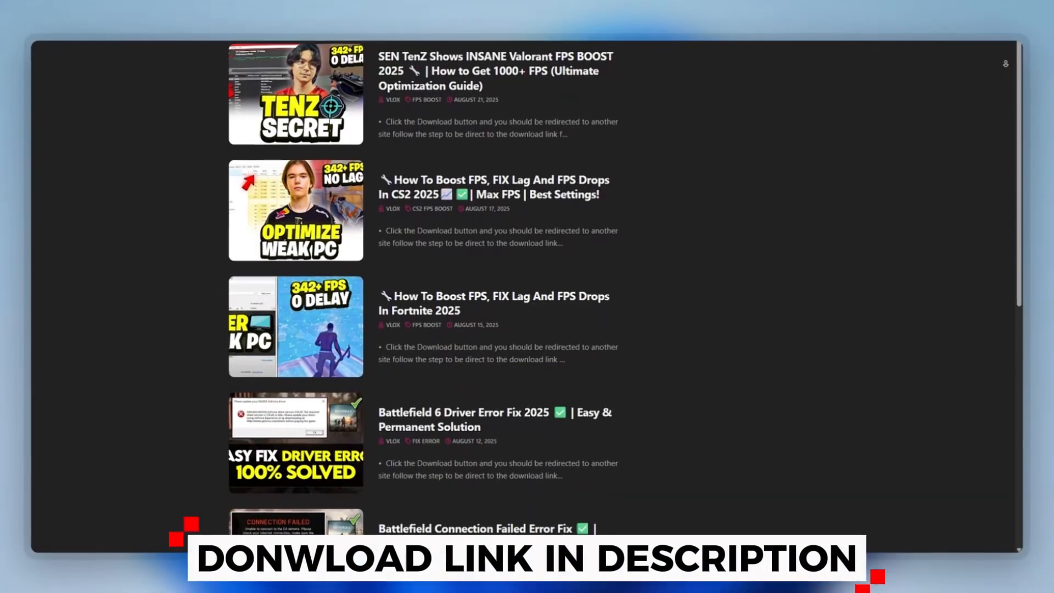
# - Scroll down the download site's post list of FPS boost and fix guides
pyautogui.scroll(-3)
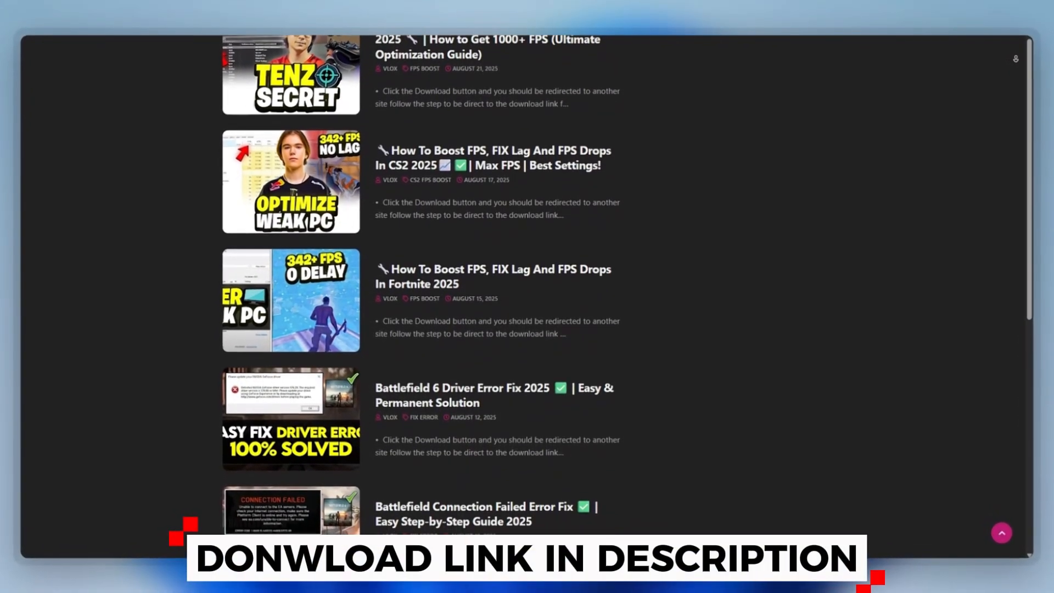
pyautogui.scroll(-3)
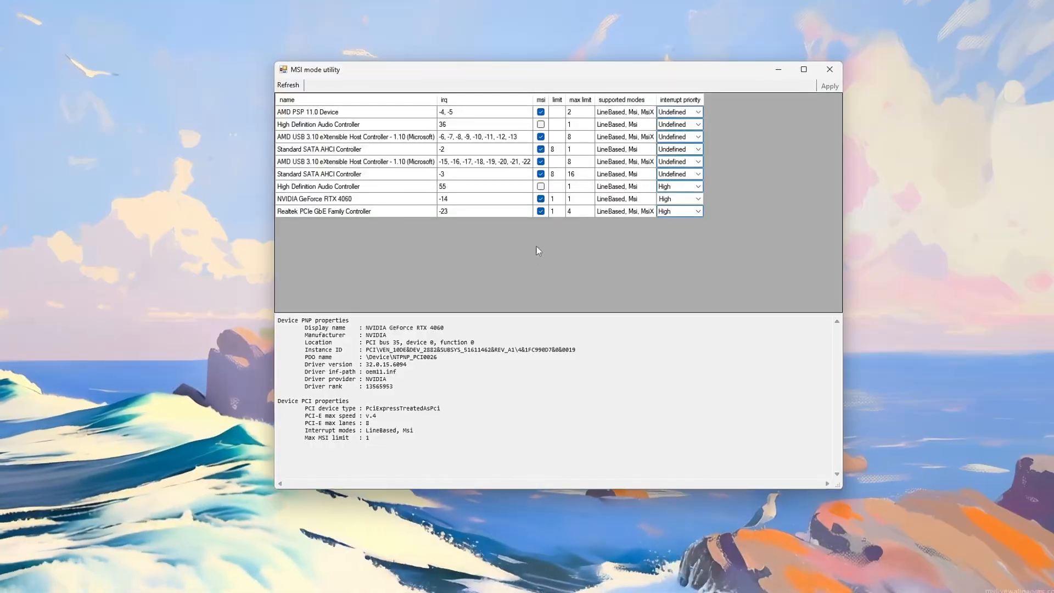
# - Select the High Definition Audio Controller on IRQ 55 and tick its MSI checkbox
pyautogui.click(314, 198)
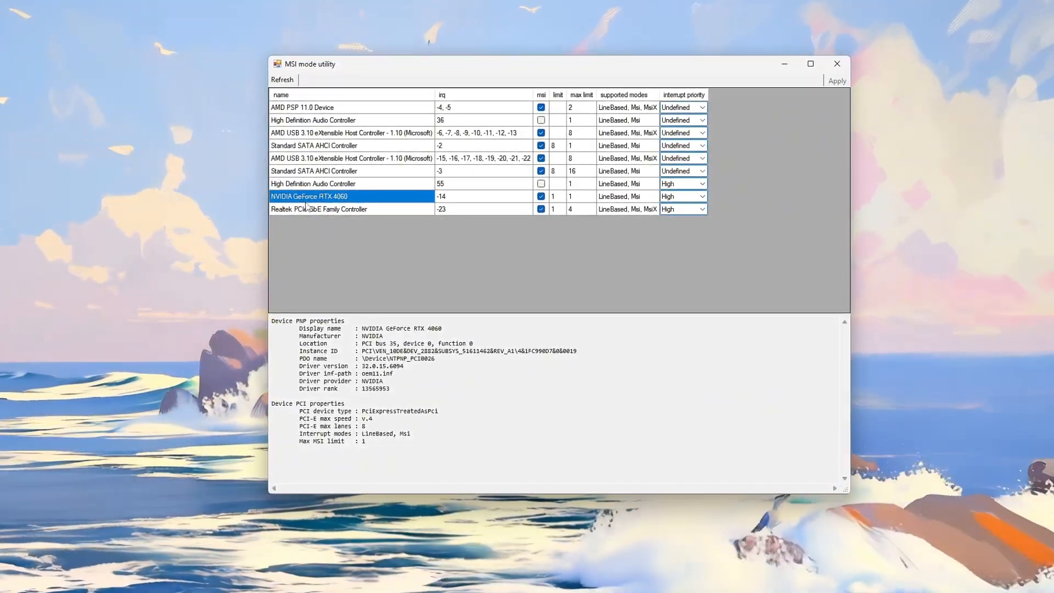
pyautogui.click(309, 182)
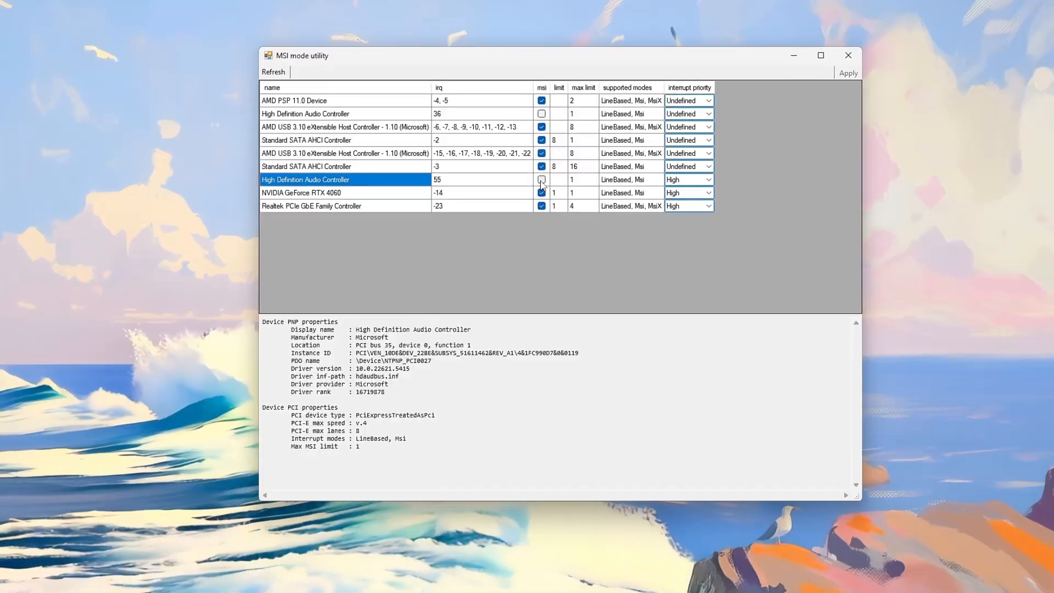
pyautogui.click(542, 180)
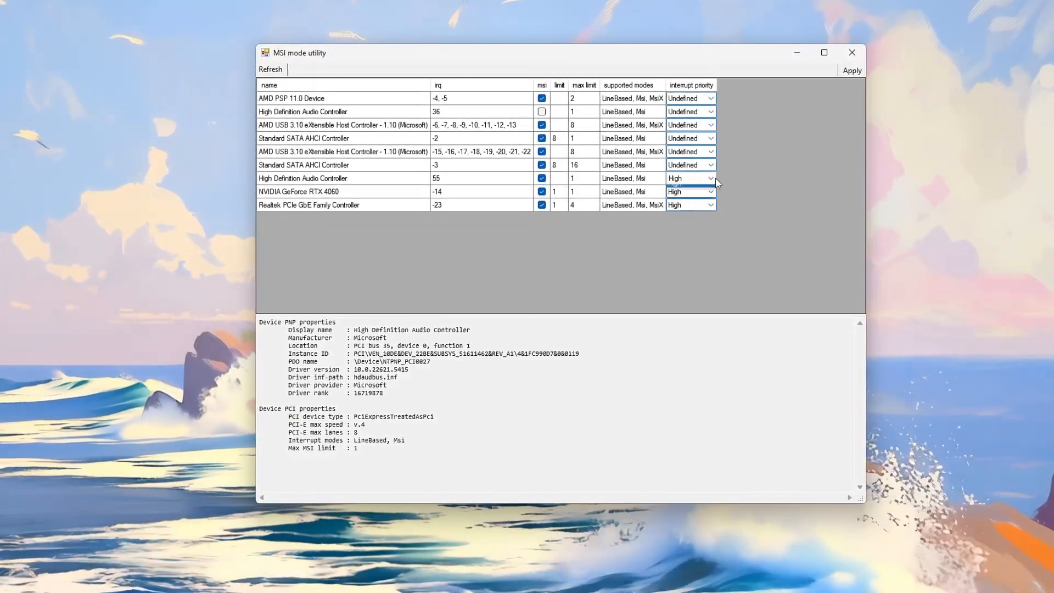